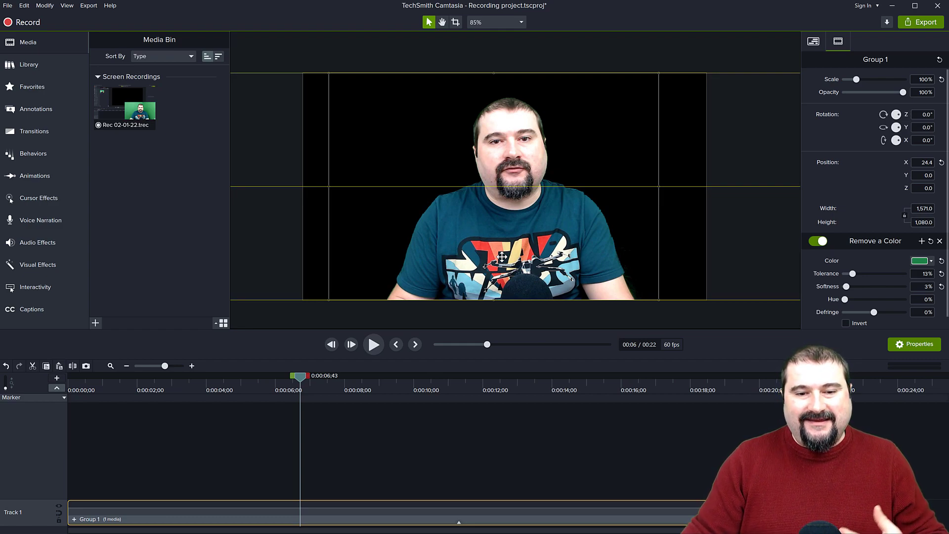
Shift the Group 1 recording right on the canvas to about X 77.5
{"action": "left_click_drag", "start_coordinate": [478, 182], "coordinate": [376, 182]}
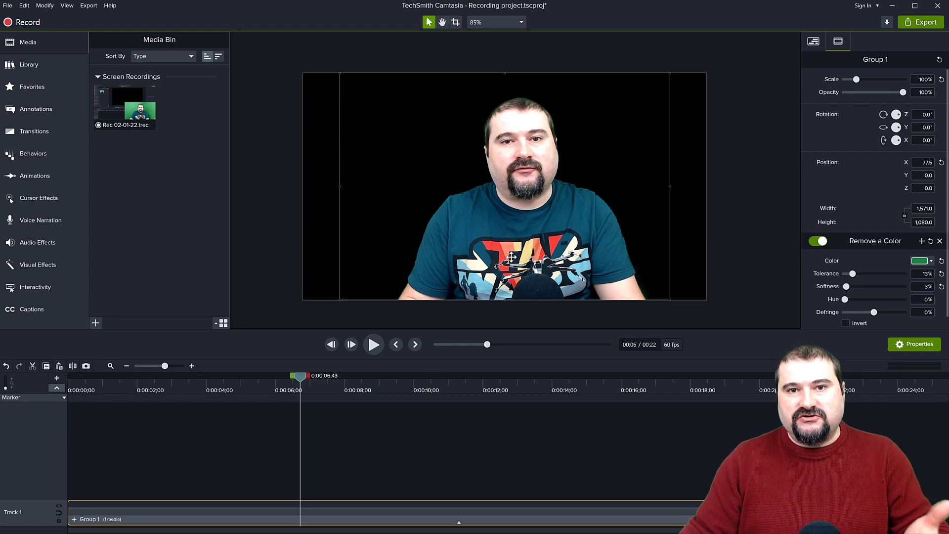
Add the green 3x3 grid from Guides and Grids onto a track above the recording
{"action": "left_click", "coordinate": [29, 64]}
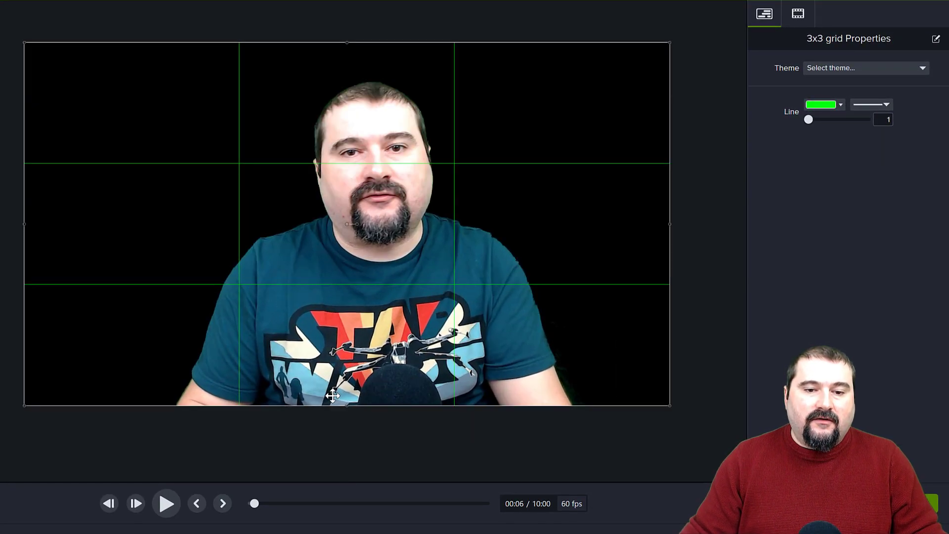
{"action": "left_click", "coordinate": [796, 13]}
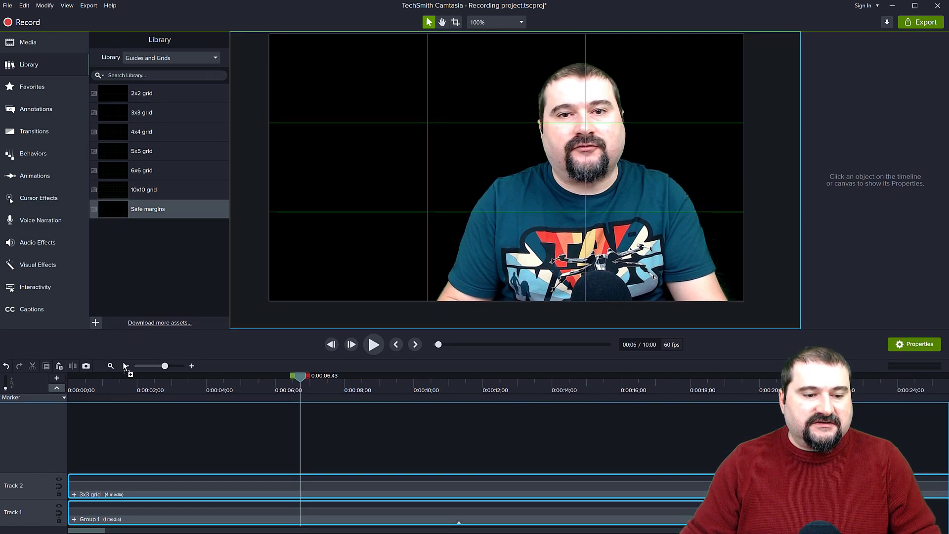
Add the Safe margins guide onto Track 3 above the 3x3 grid
{"action": "double_click", "coordinate": [147, 208]}
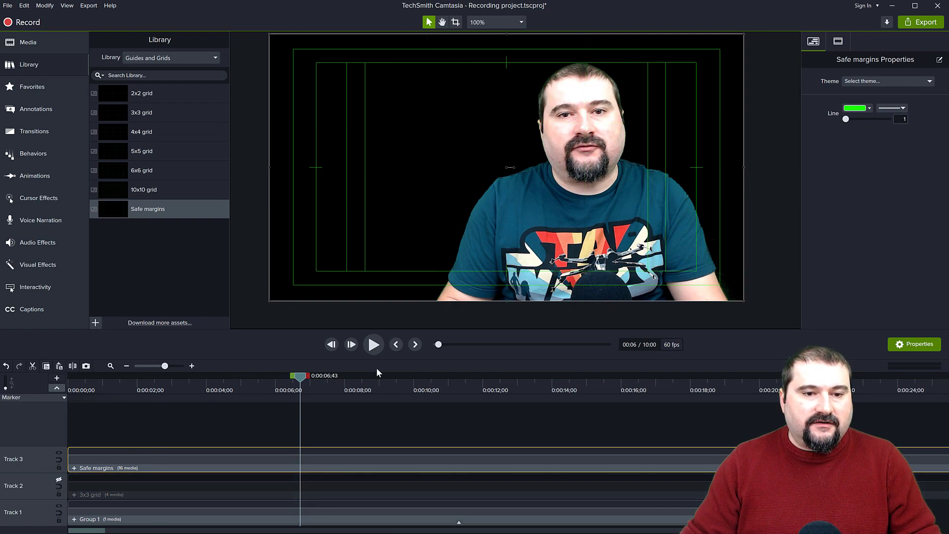
{"action": "mouse_move", "coordinate": [428, 134]}
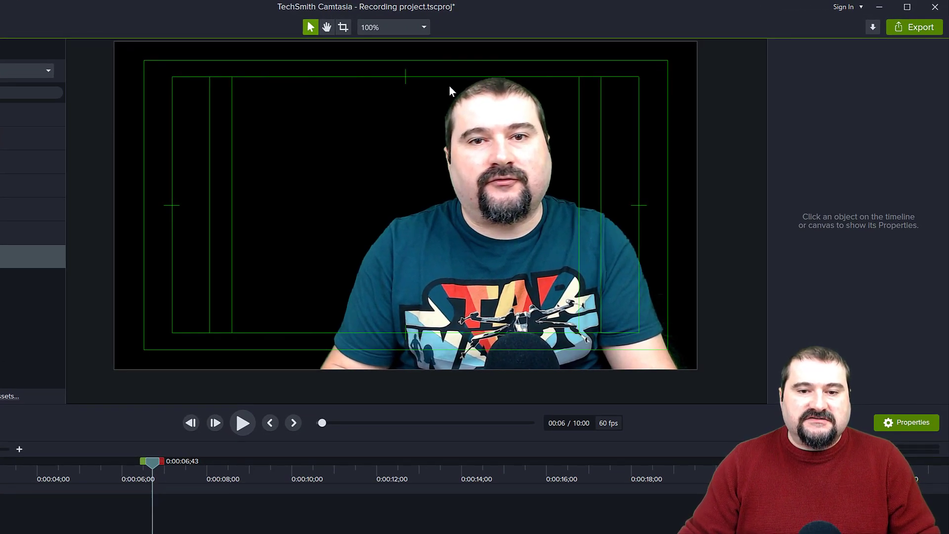
{"action": "mouse_move", "coordinate": [238, 171]}
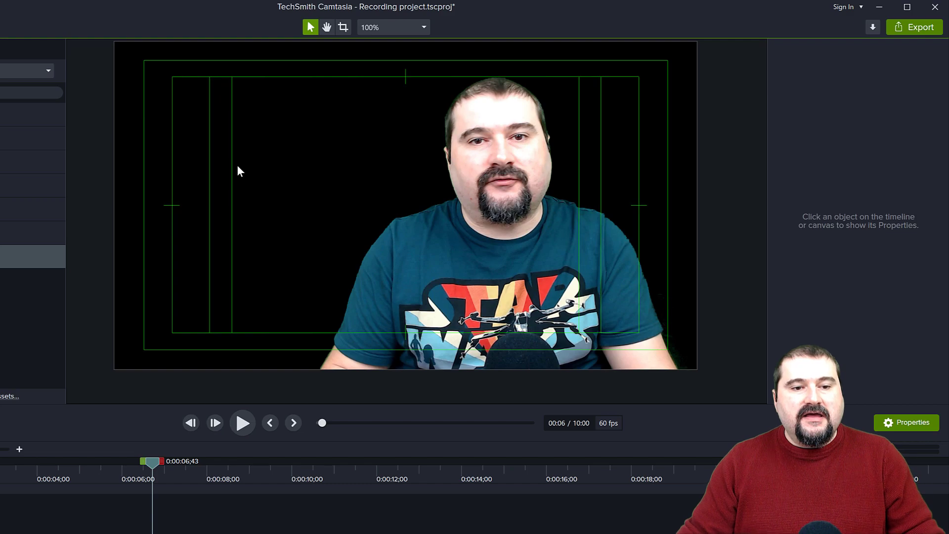
{"action": "mouse_move", "coordinate": [337, 220]}
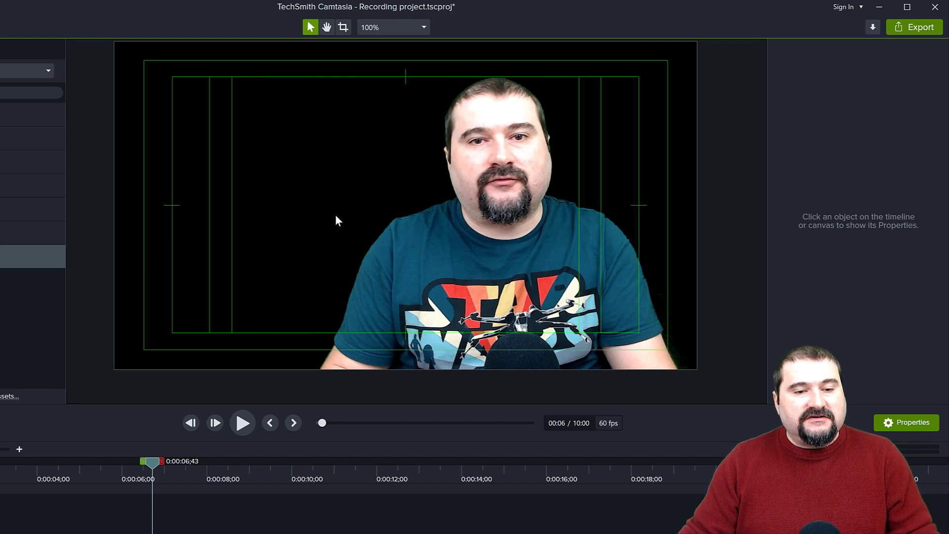
{"action": "mouse_move", "coordinate": [195, 89]}
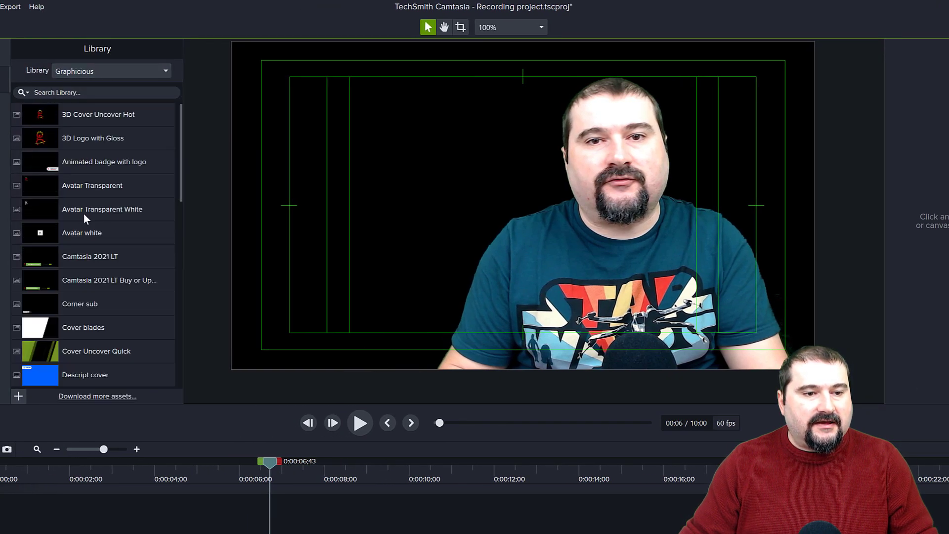
{"action": "mouse_move", "coordinate": [42, 142]}
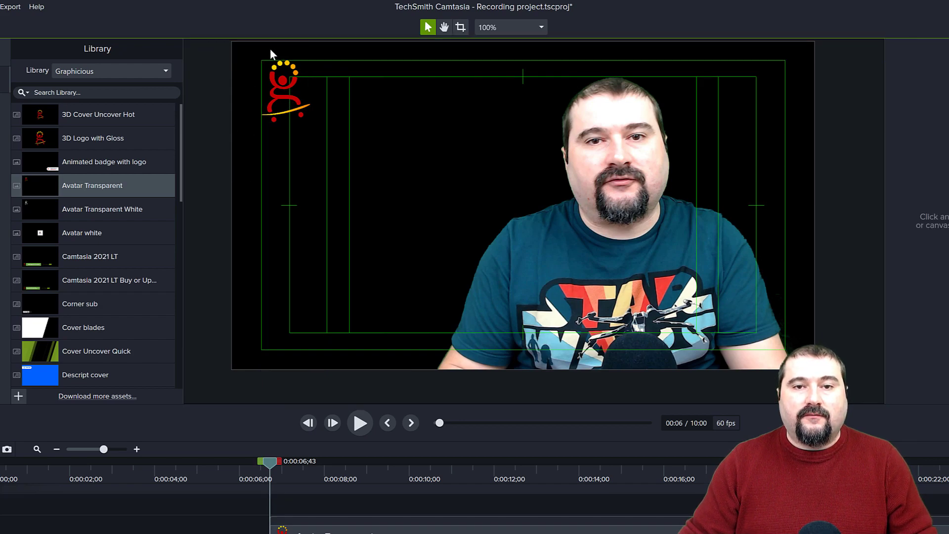
{"action": "mouse_move", "coordinate": [258, 112]}
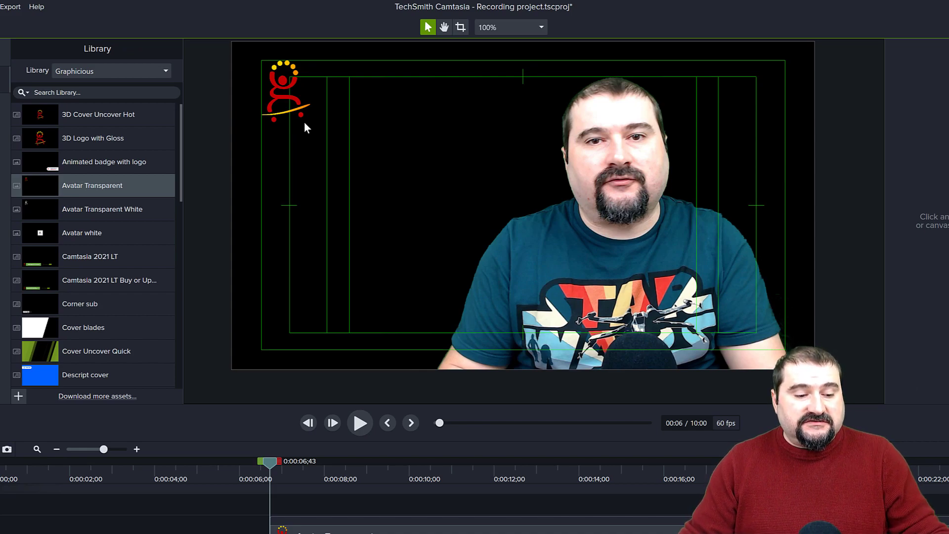
{"action": "mouse_move", "coordinate": [213, 249]}
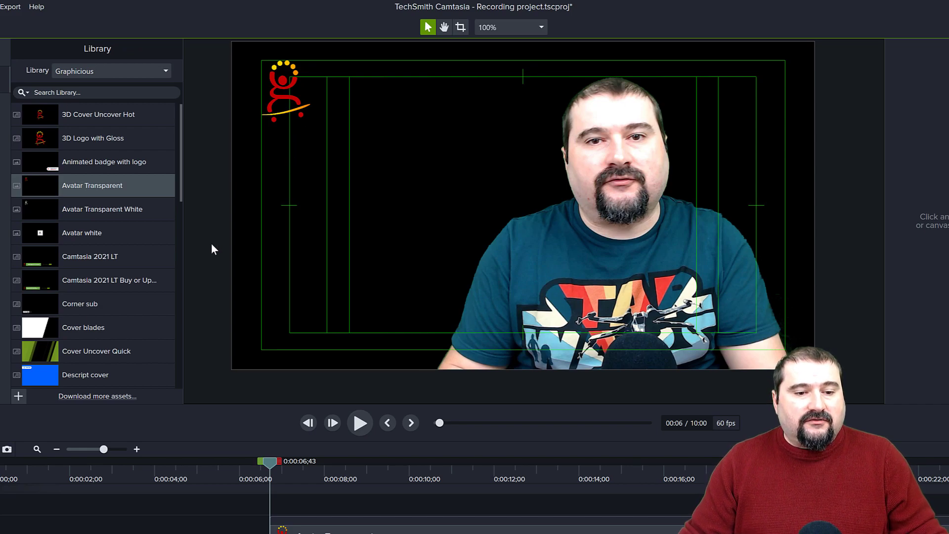
{"action": "mouse_move", "coordinate": [305, 362]}
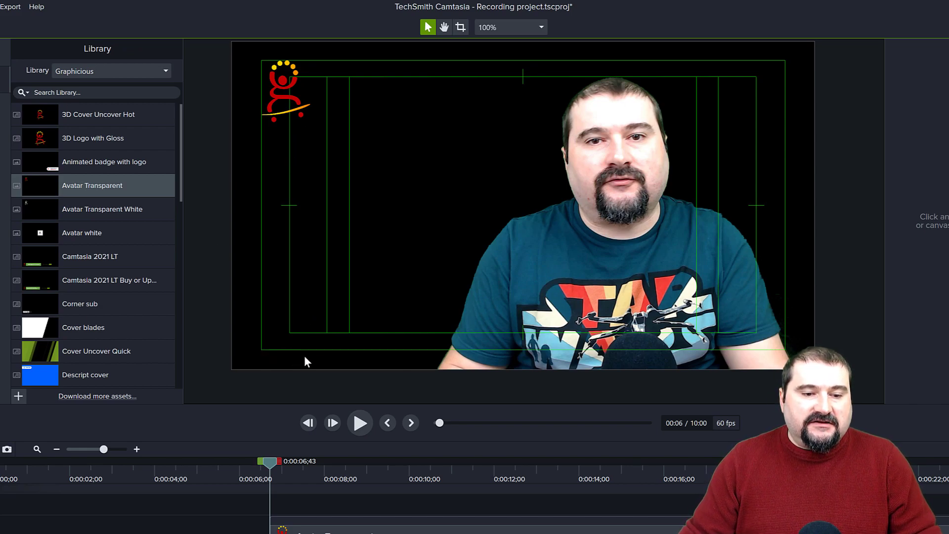
{"action": "mouse_move", "coordinate": [263, 343]}
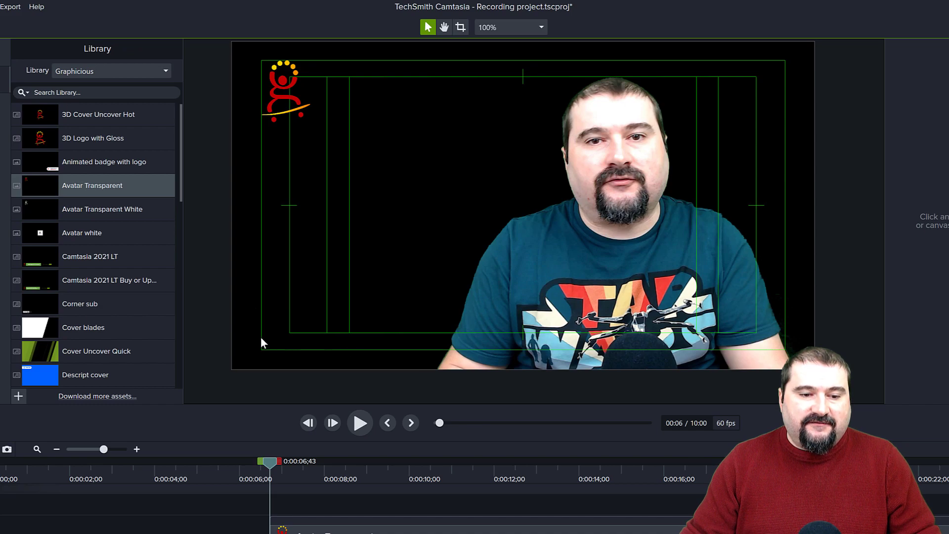
{"action": "mouse_move", "coordinate": [372, 200]}
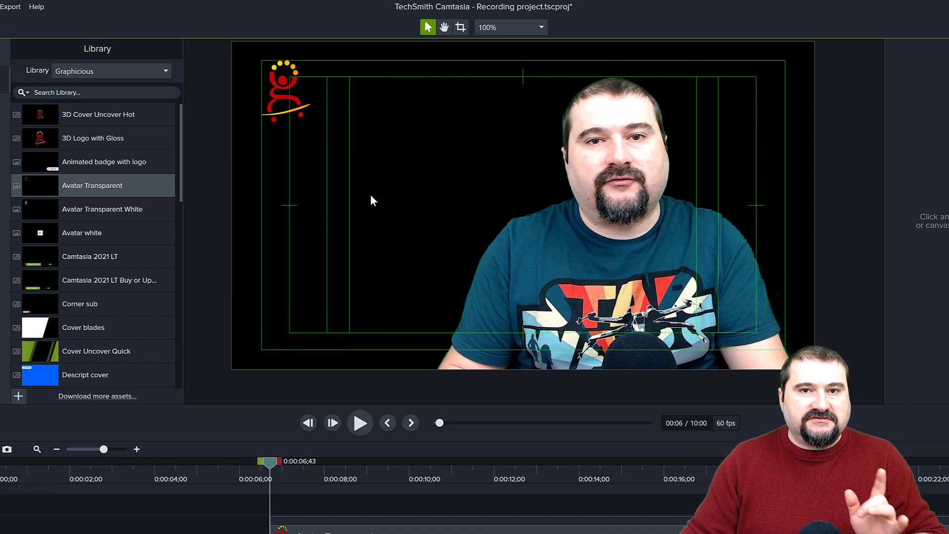
{"action": "mouse_move", "coordinate": [271, 277]}
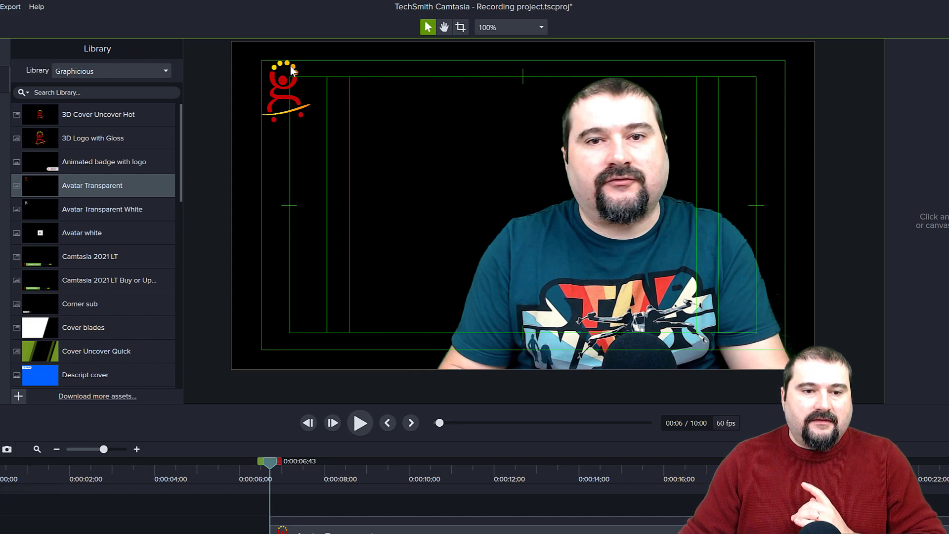
{"action": "mouse_move", "coordinate": [393, 172]}
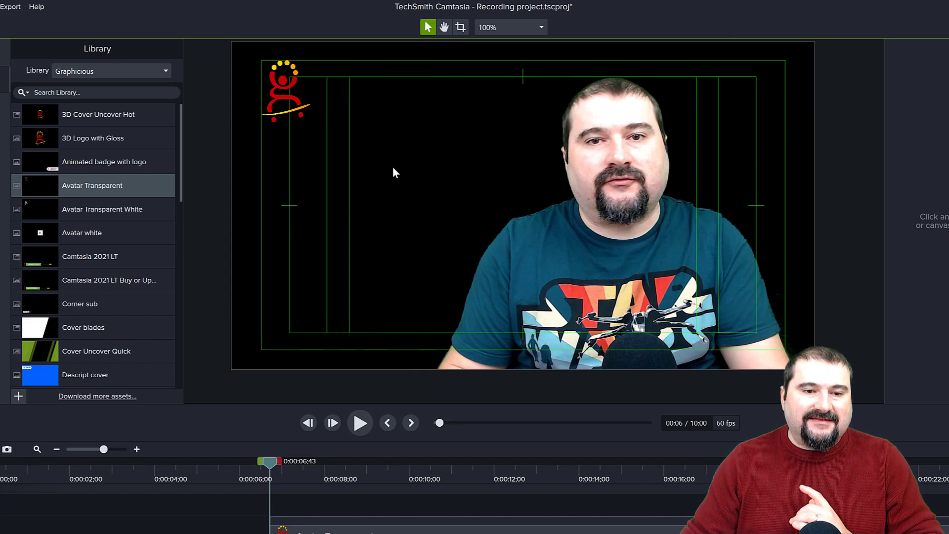
{"action": "mouse_move", "coordinate": [365, 347]}
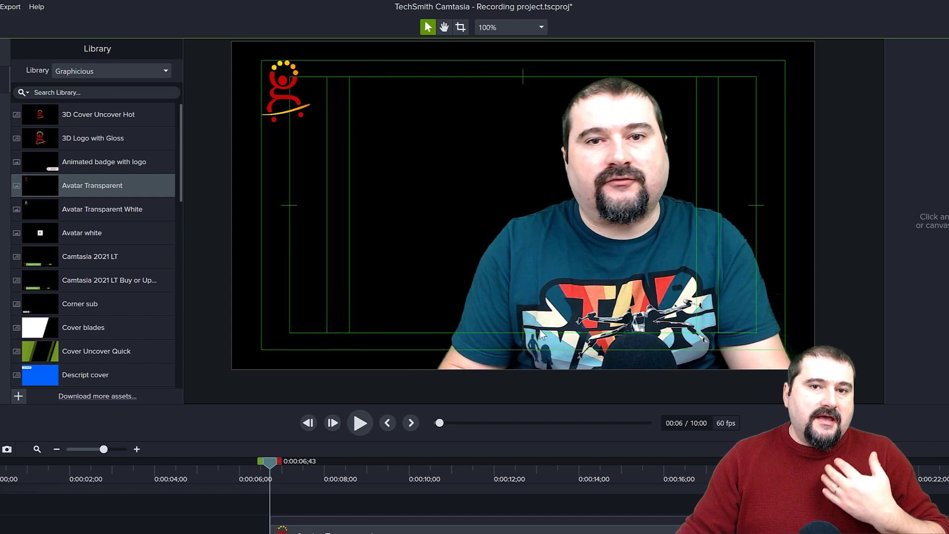
{"action": "mouse_move", "coordinate": [556, 339]}
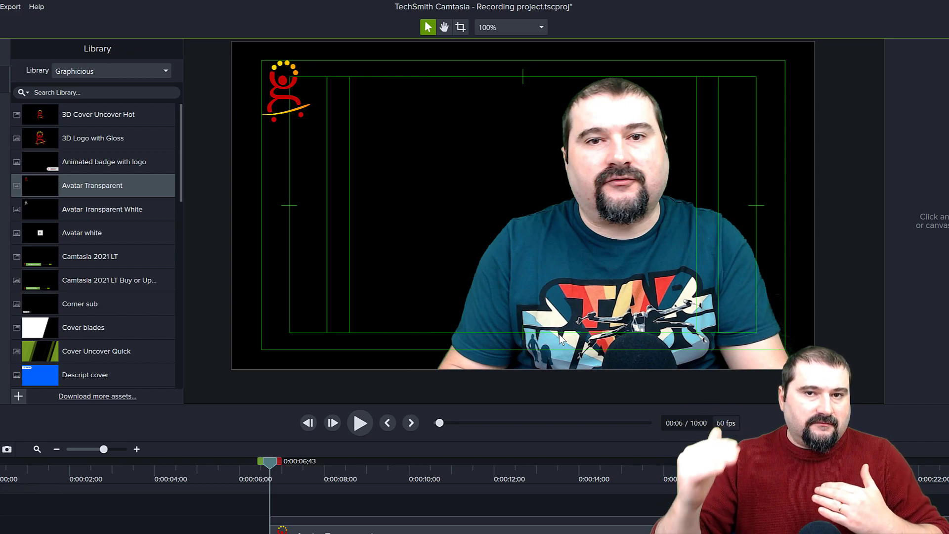
{"action": "left_click", "coordinate": [284, 91]}
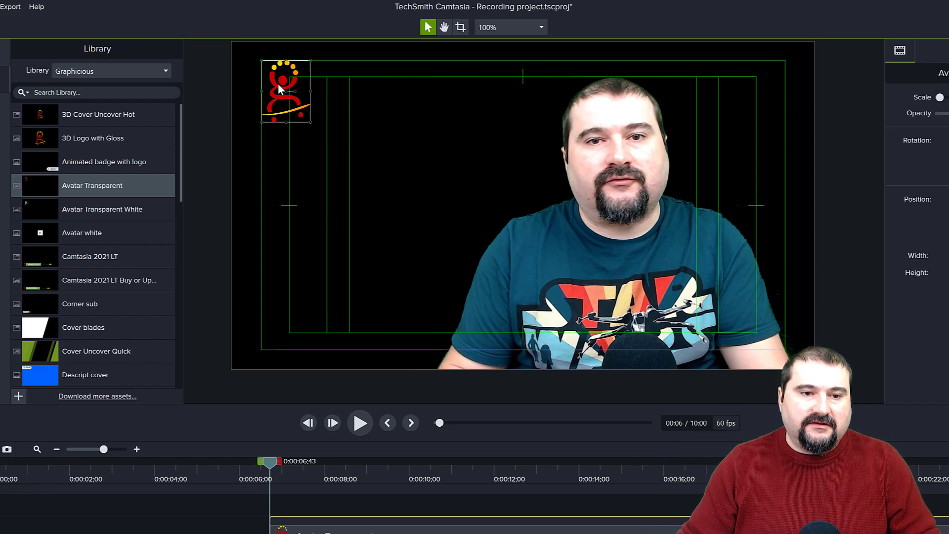
{"action": "left_click_drag", "start_coordinate": [285, 91], "coordinate": [369, 109]}
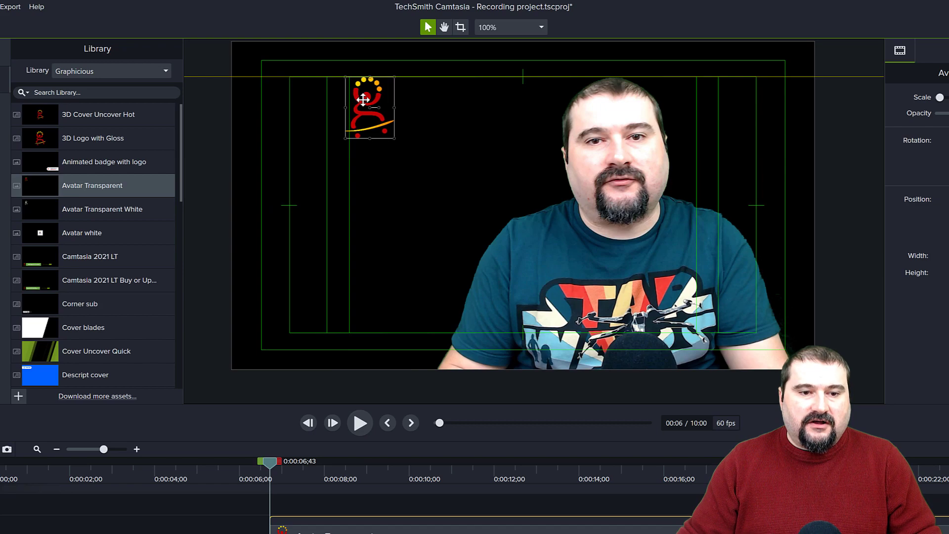
{"action": "left_click_drag", "start_coordinate": [369, 108], "coordinate": [286, 91]}
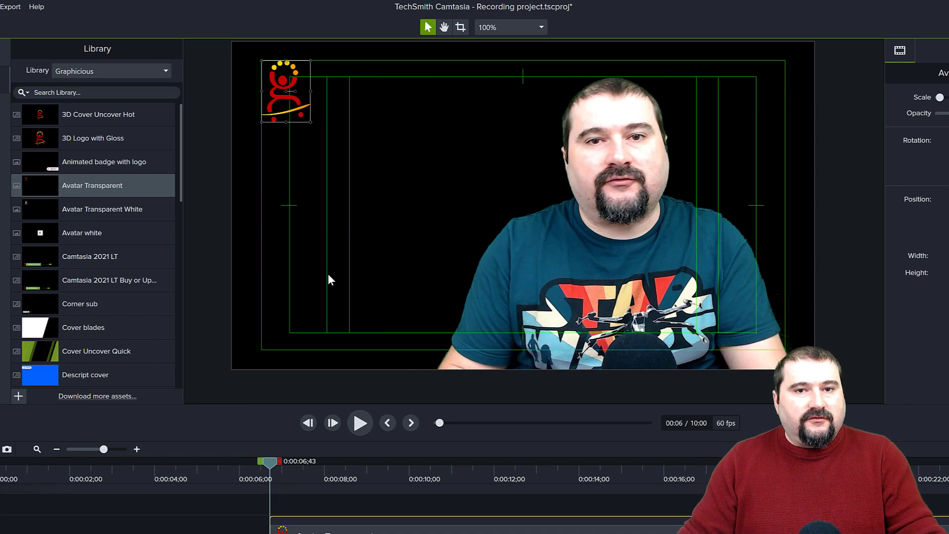
{"action": "mouse_move", "coordinate": [269, 362]}
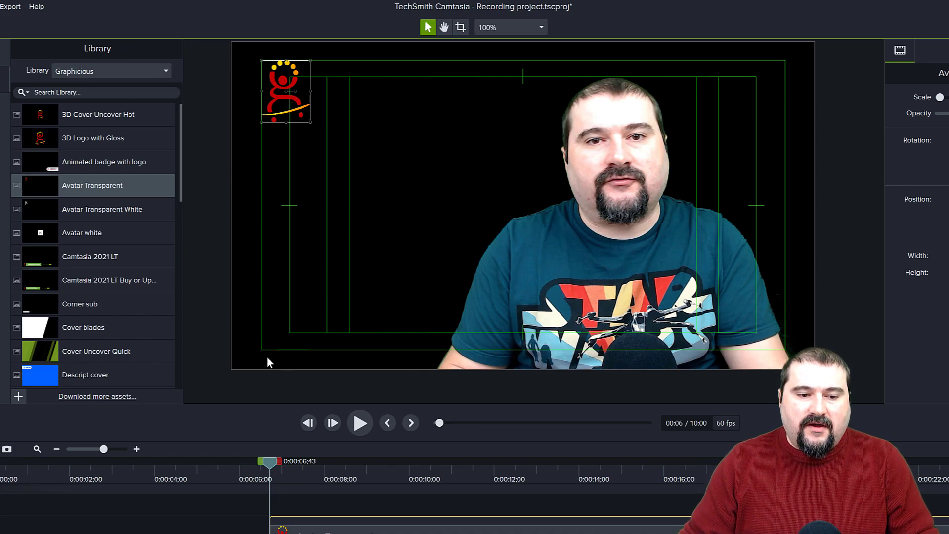
{"action": "mouse_move", "coordinate": [282, 349]}
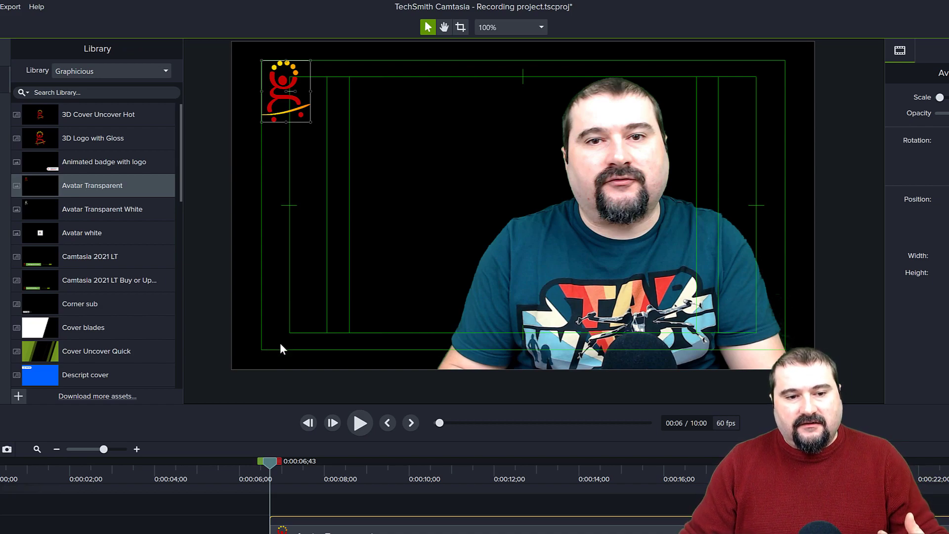
Add the plain white ABC text-rectangle callout from Annotations > Callouts
{"action": "left_click", "coordinate": [25, 51]}
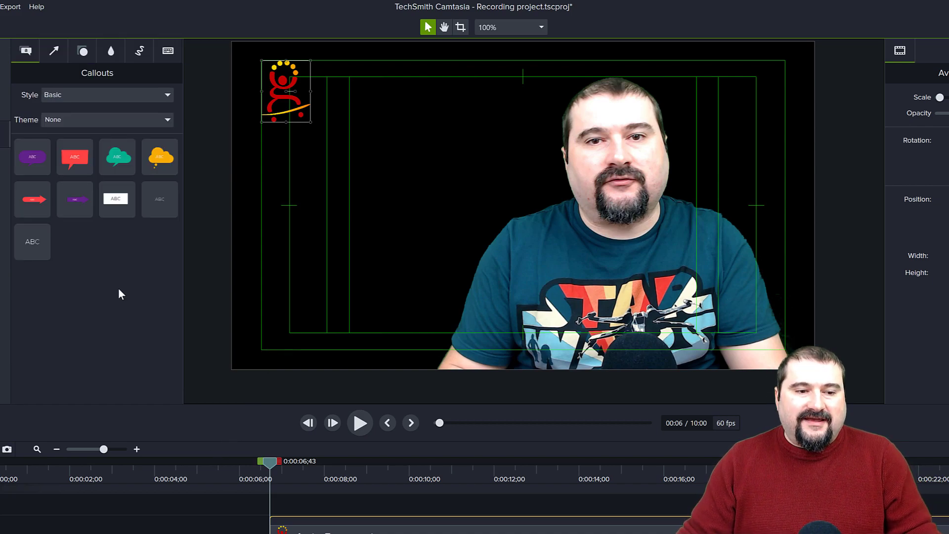
{"action": "left_click", "coordinate": [116, 198]}
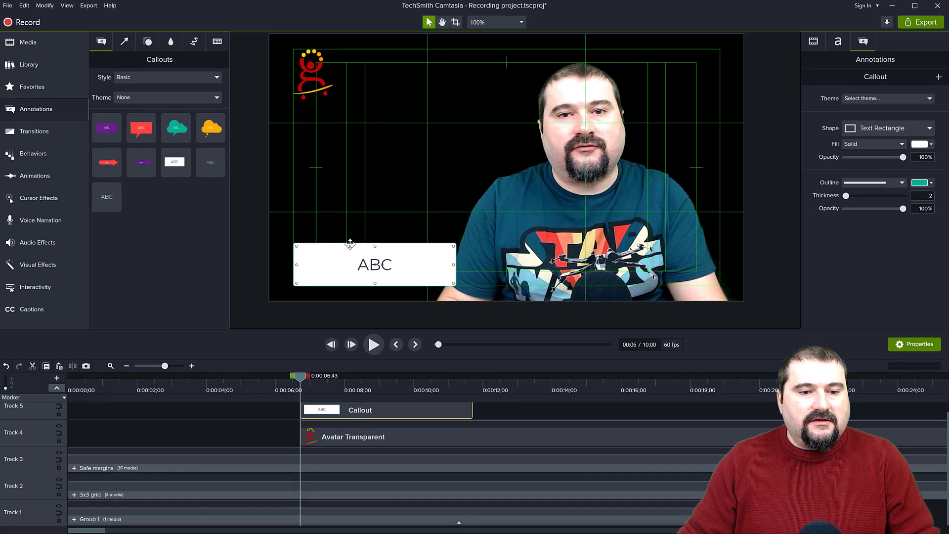
{"action": "mouse_move", "coordinate": [433, 229]}
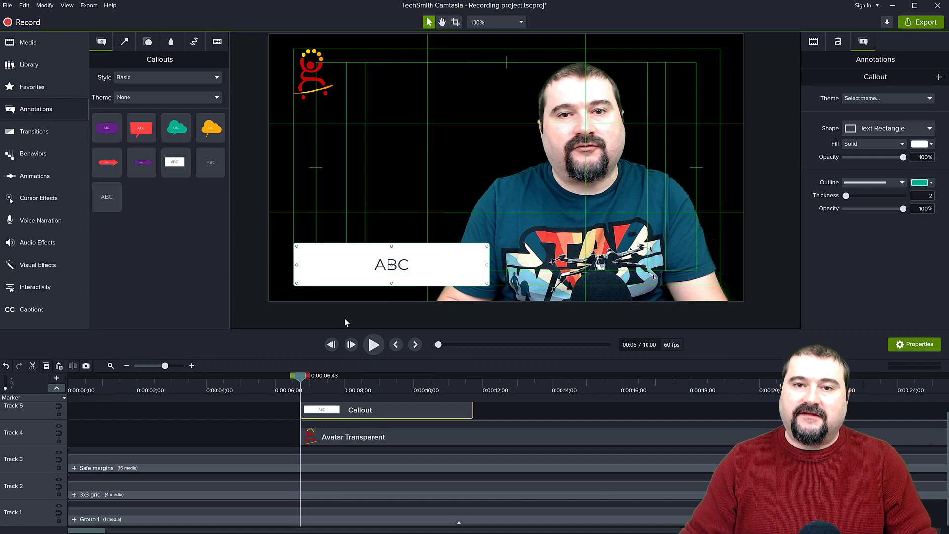
{"action": "mouse_move", "coordinate": [115, 453]}
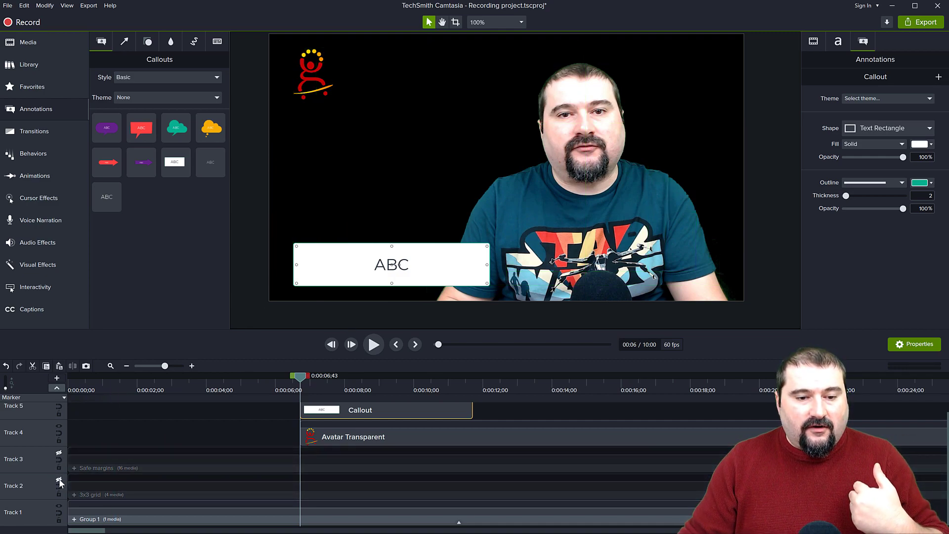
Place a plain ABC text callout from the Callouts annotations at the canvas's upper left
{"action": "left_click", "coordinate": [259, 260]}
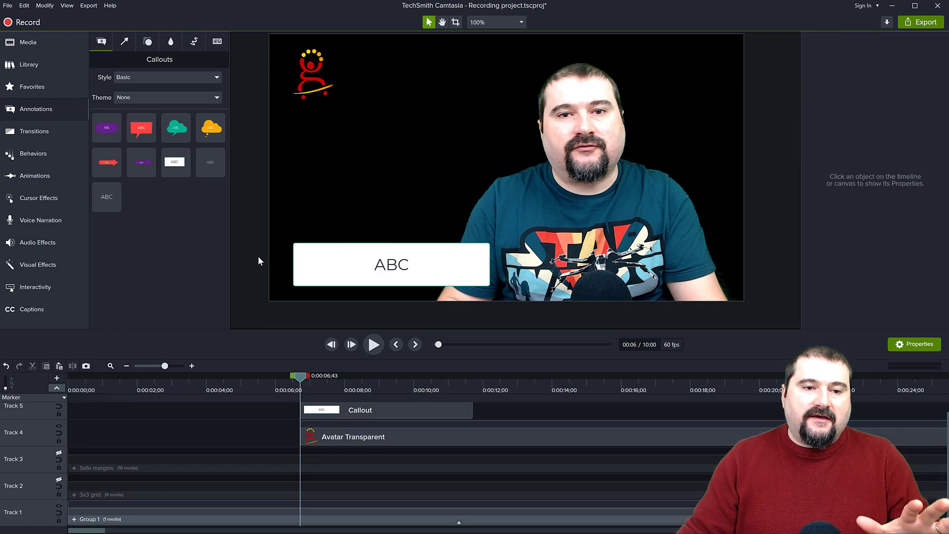
{"action": "mouse_move", "coordinate": [276, 250]}
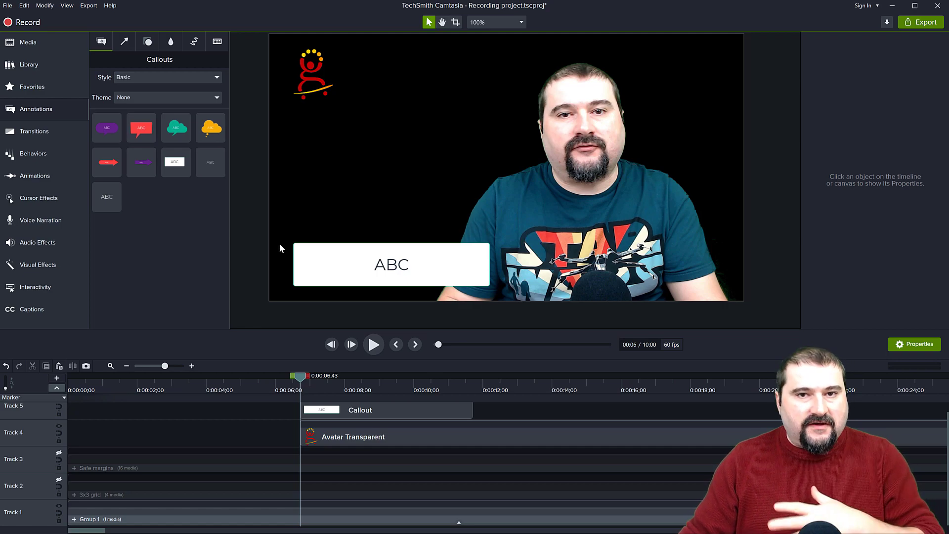
{"action": "left_click", "coordinate": [26, 64]}
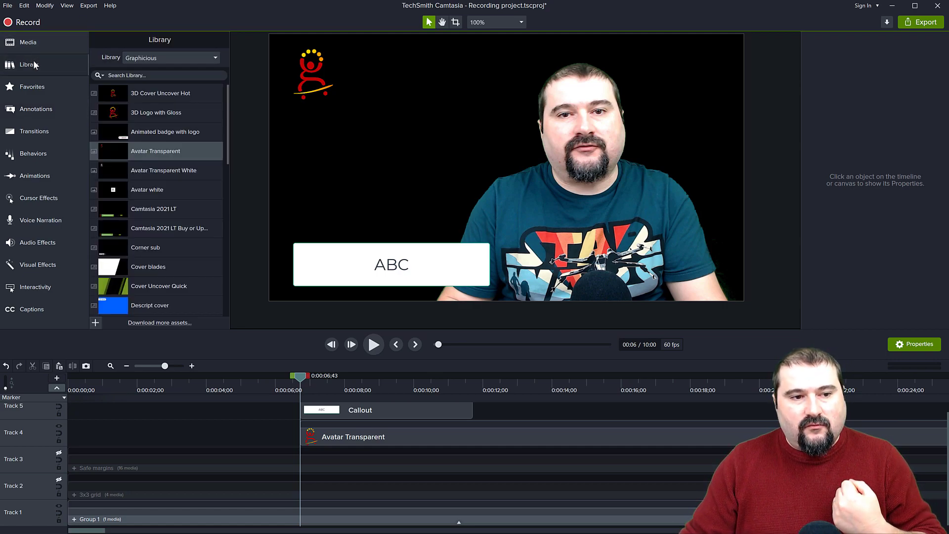
{"action": "mouse_move", "coordinate": [154, 203]}
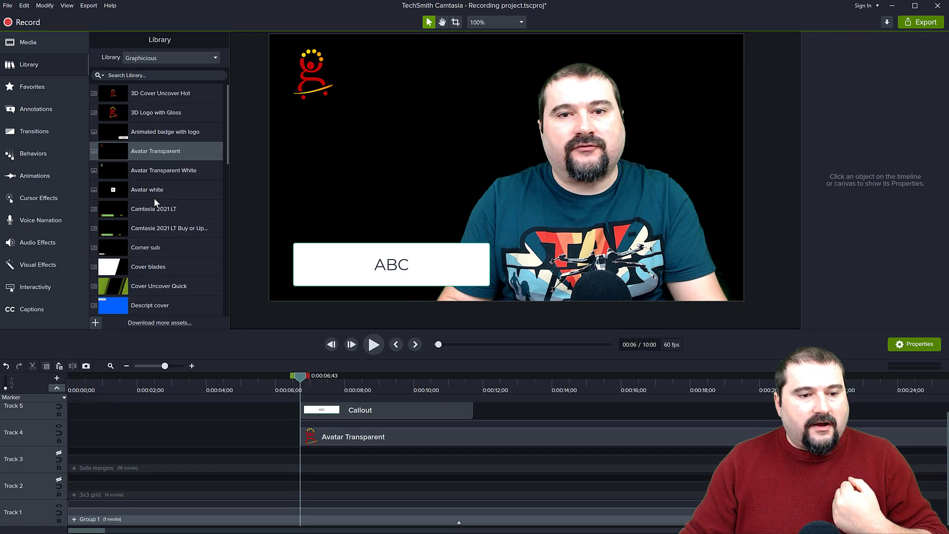
{"action": "left_click", "coordinate": [171, 58]}
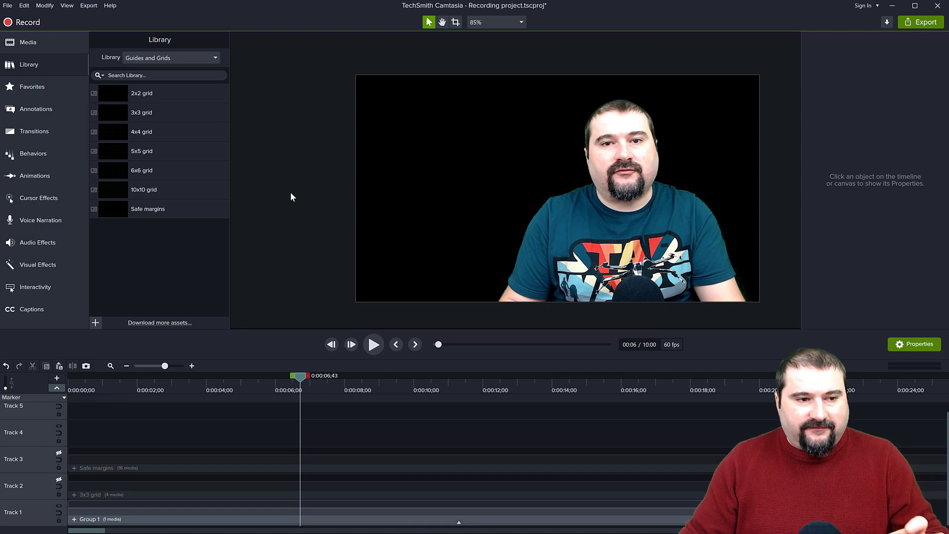
{"action": "mouse_move", "coordinate": [138, 132]}
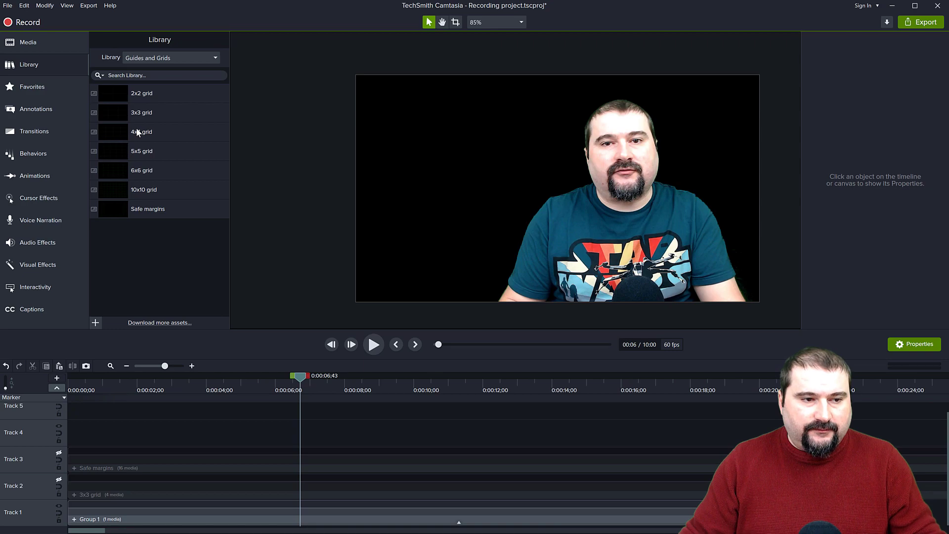
{"action": "left_click", "coordinate": [33, 109]}
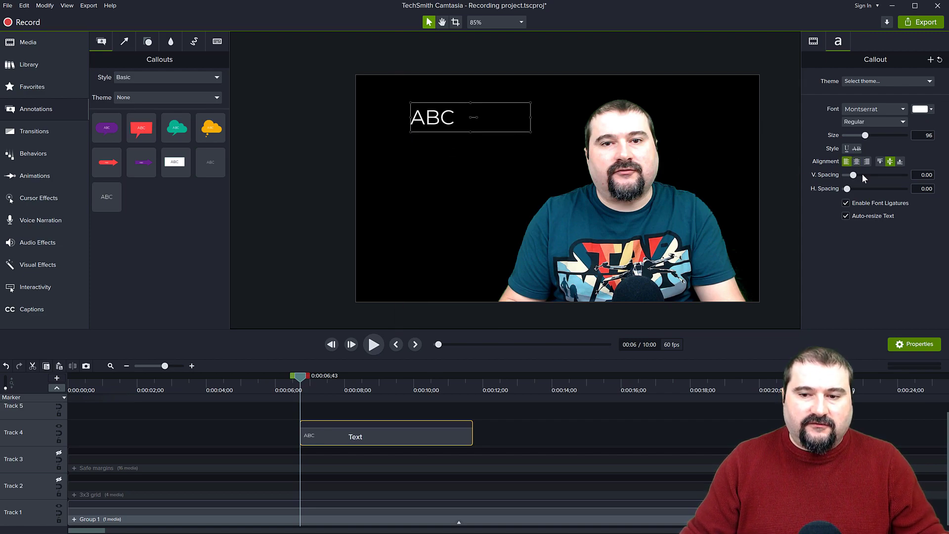
Make the ABC callout Bold size 50 and stack five copies down the left side
{"action": "left_click", "coordinate": [871, 122]}
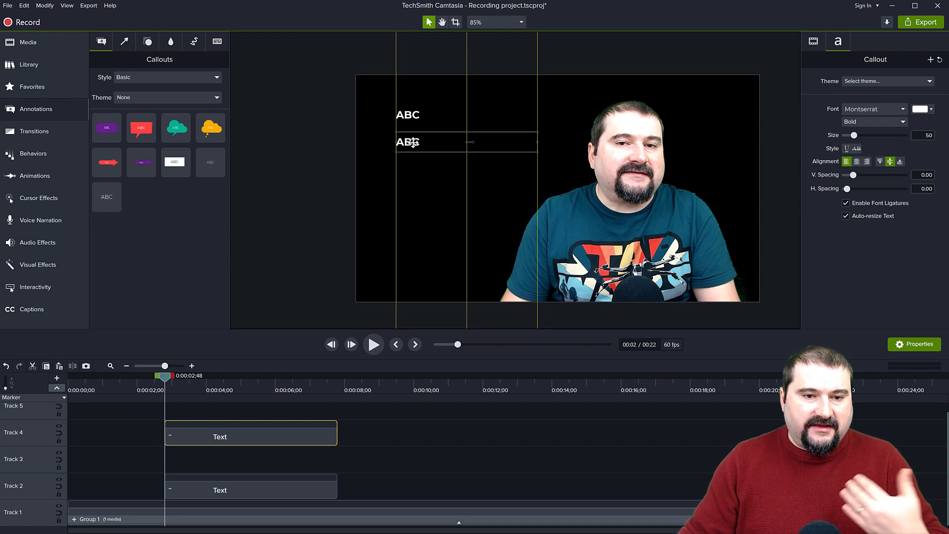
{"action": "left_click", "coordinate": [66, 6]}
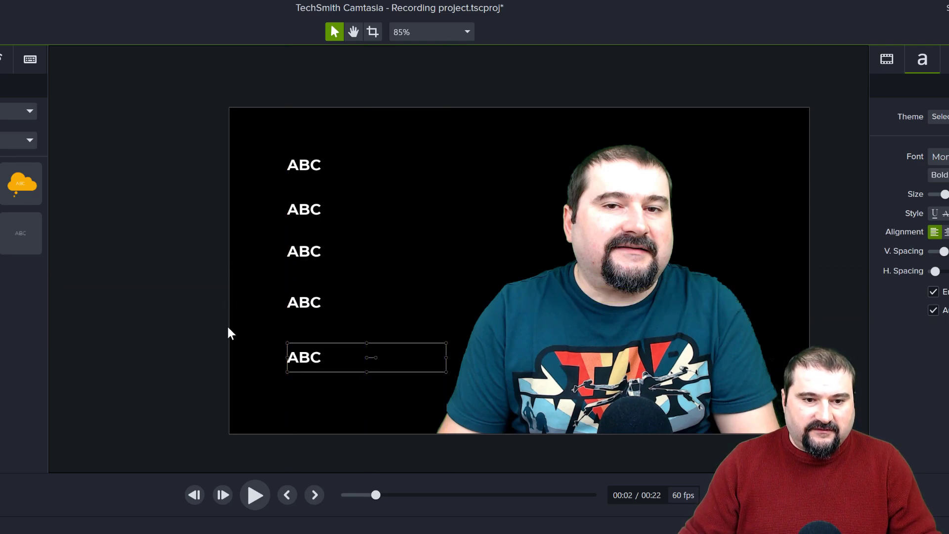
{"action": "left_click", "coordinate": [212, 322]}
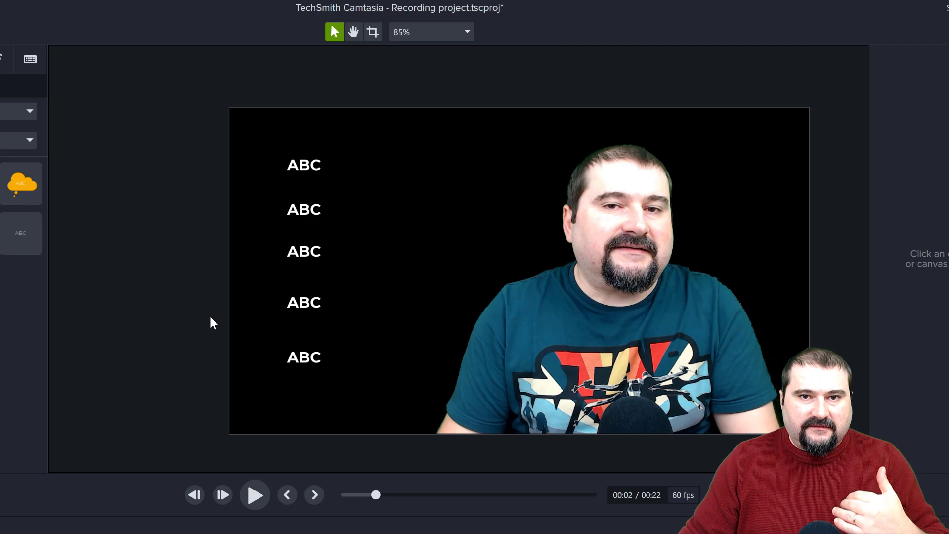
{"action": "mouse_move", "coordinate": [196, 139]}
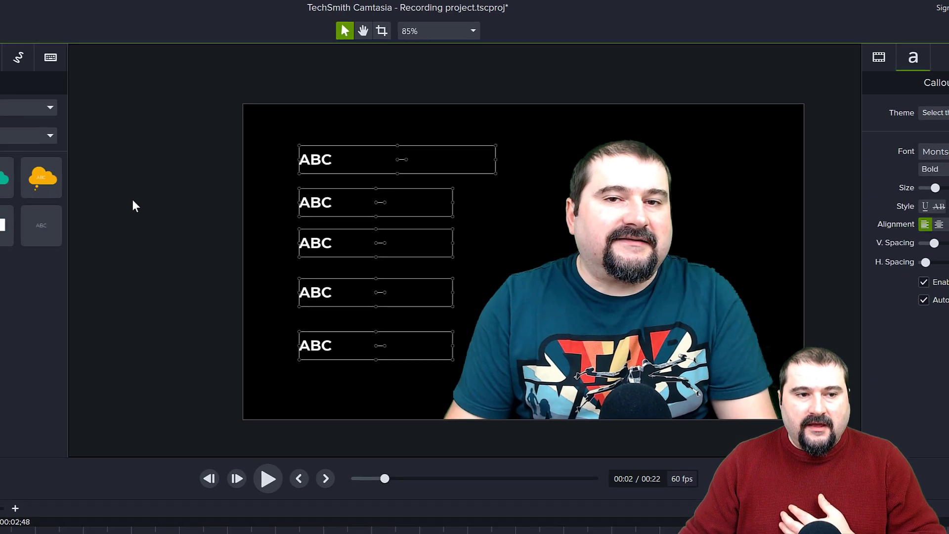
{"action": "left_click", "coordinate": [67, 6]}
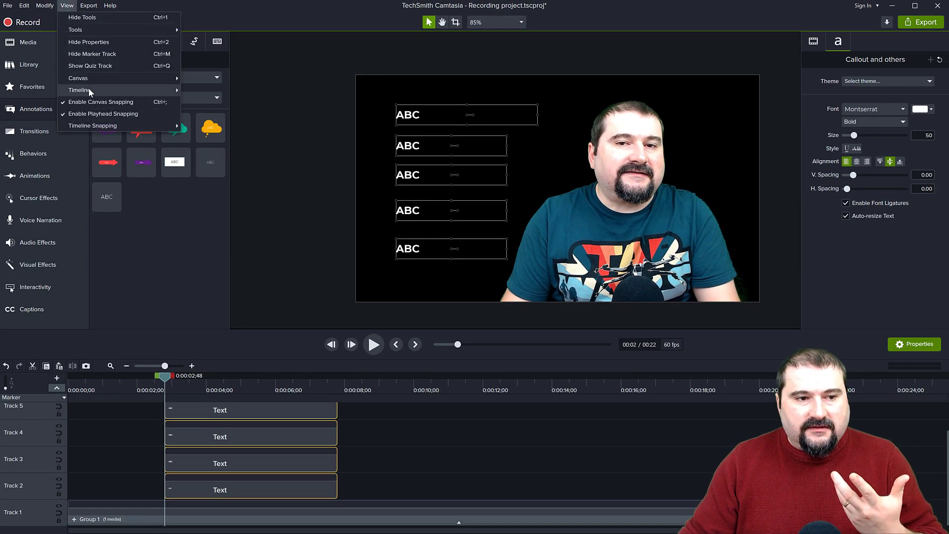
{"action": "mouse_move", "coordinate": [114, 65]}
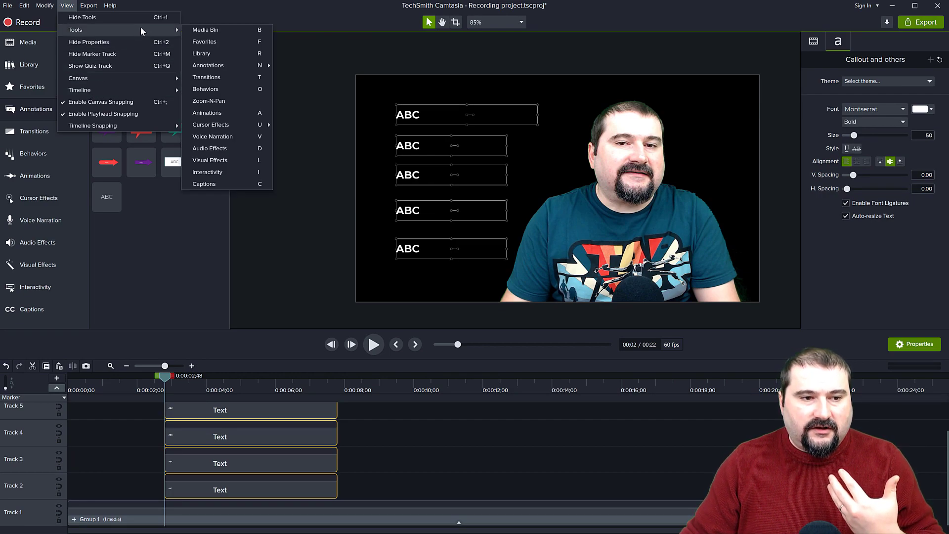
{"action": "mouse_move", "coordinate": [130, 126]}
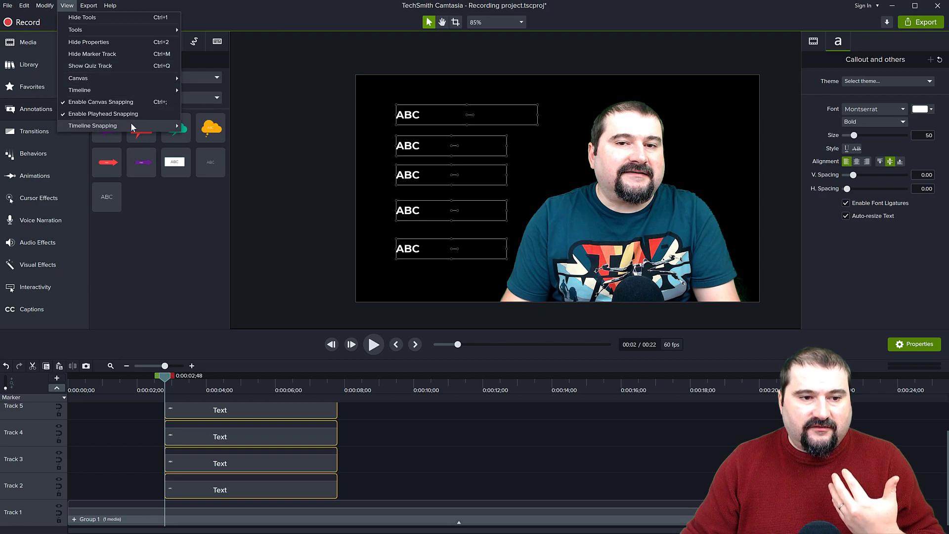
{"action": "left_click", "coordinate": [320, 234]}
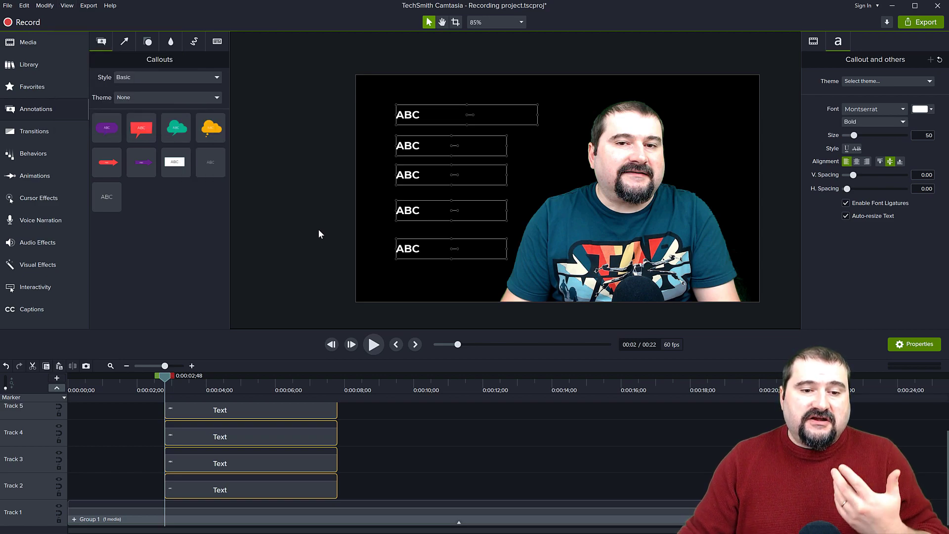
{"action": "left_click", "coordinate": [107, 127]}
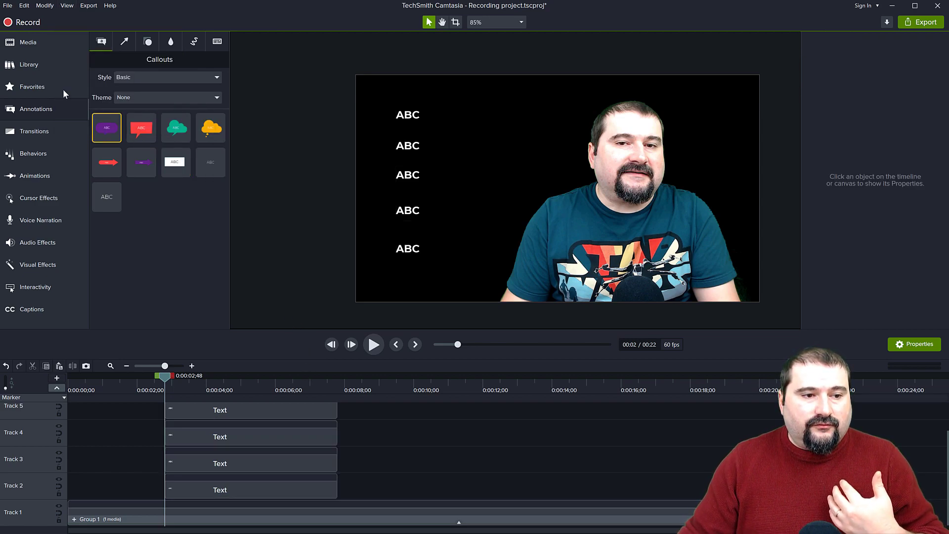
Place the green 10x10 grid from Guides and Grids on a new top track
{"action": "left_click", "coordinate": [27, 64]}
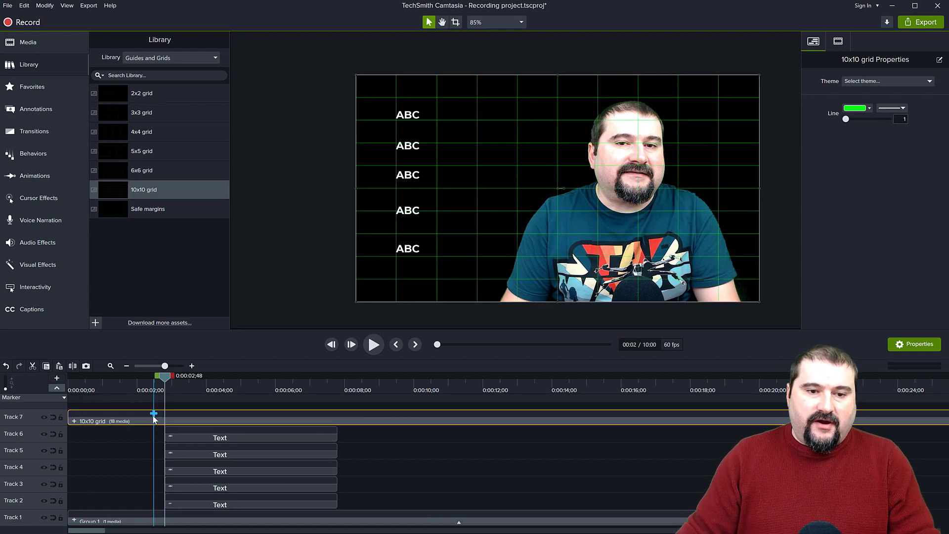
{"action": "left_click", "coordinate": [519, 22]}
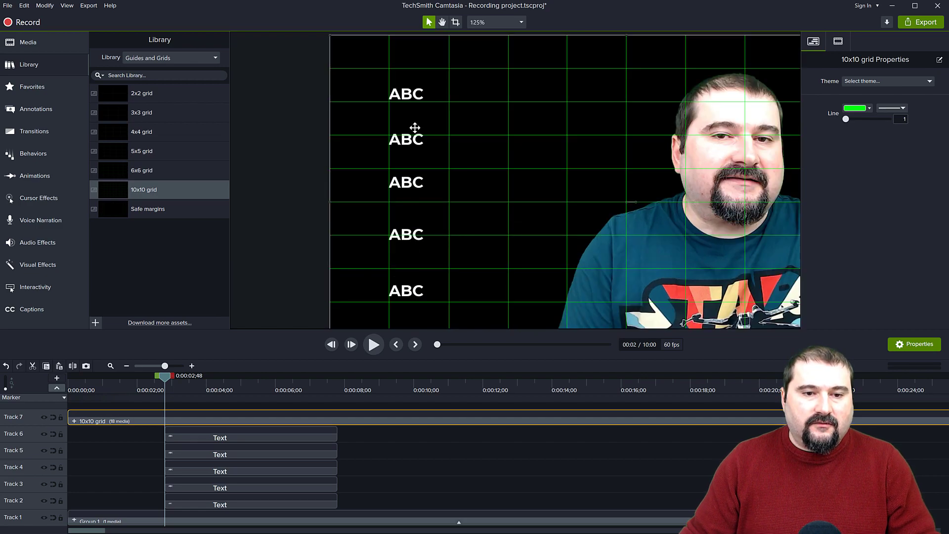
{"action": "mouse_move", "coordinate": [408, 240]}
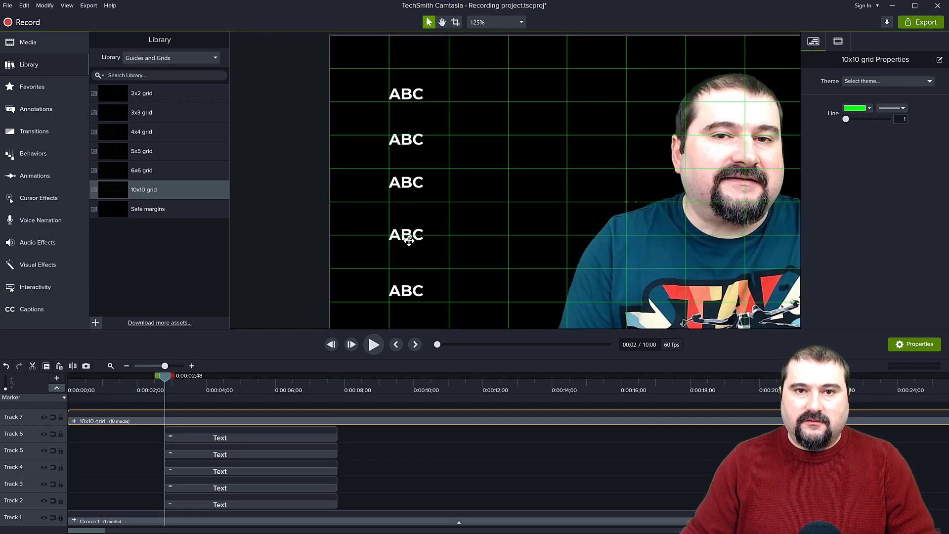
{"action": "mouse_move", "coordinate": [134, 446]}
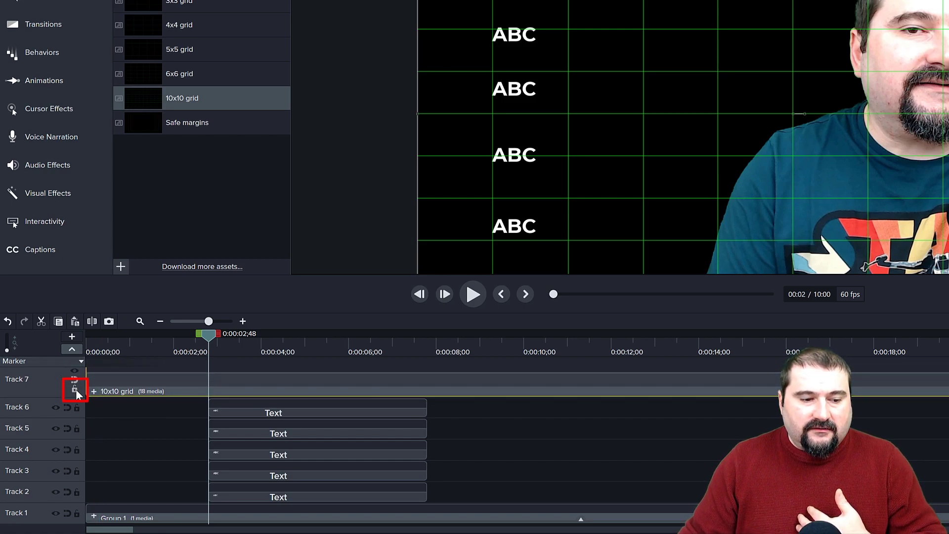
Lock Track 7 so the 10x10 grid overlay cannot be moved
{"action": "left_click", "coordinate": [75, 390]}
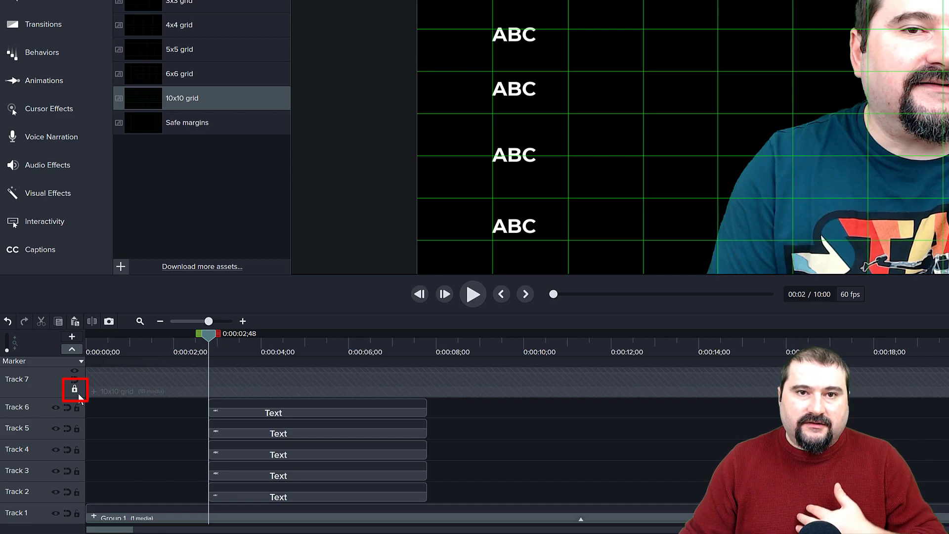
{"action": "left_click", "coordinate": [74, 388]}
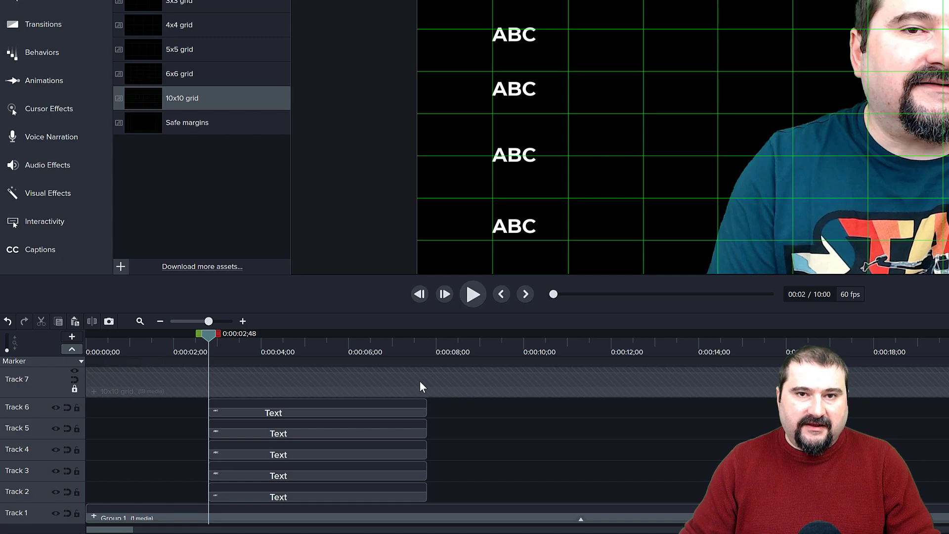
{"action": "mouse_move", "coordinate": [431, 386]}
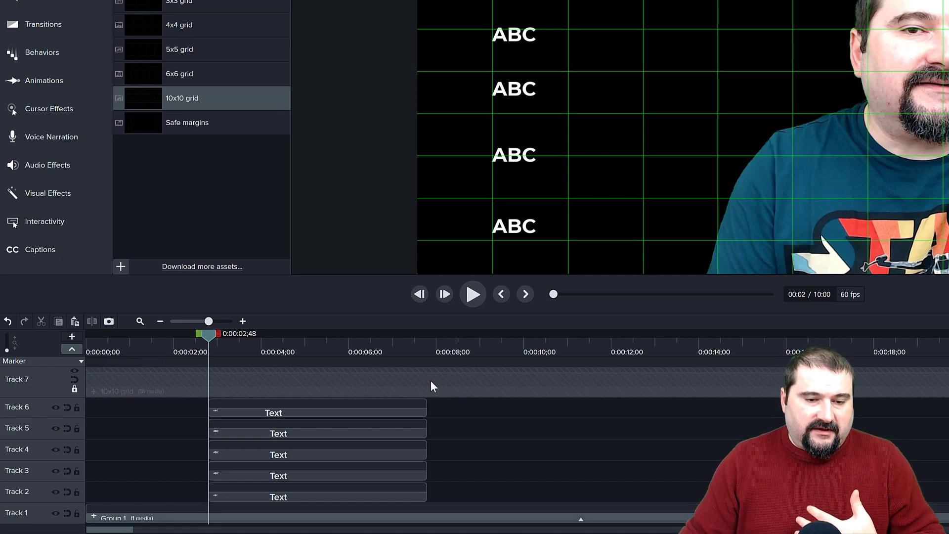
{"action": "mouse_move", "coordinate": [538, 43]}
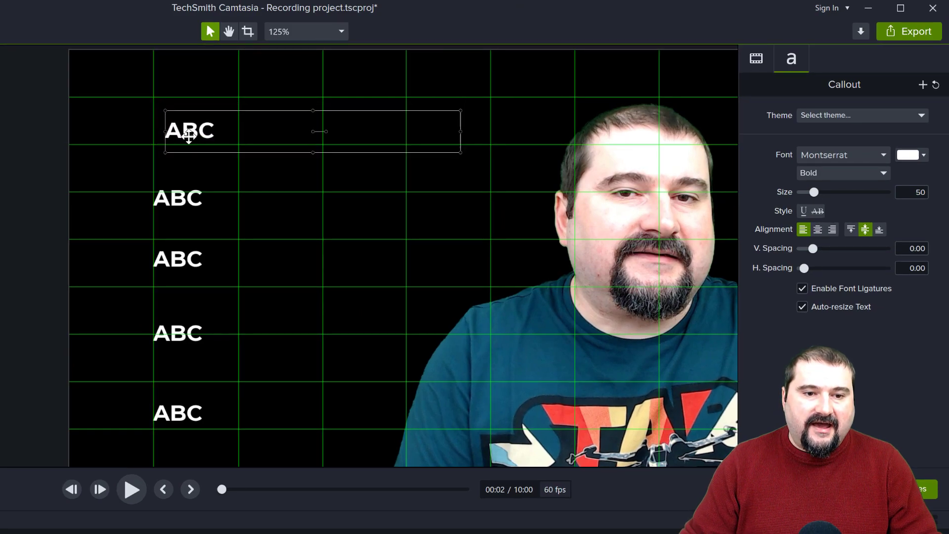
Snap each ABC callout onto successive 10x10 grid rows, then hide the grid track
{"action": "left_click_drag", "start_coordinate": [191, 131], "coordinate": [179, 124]}
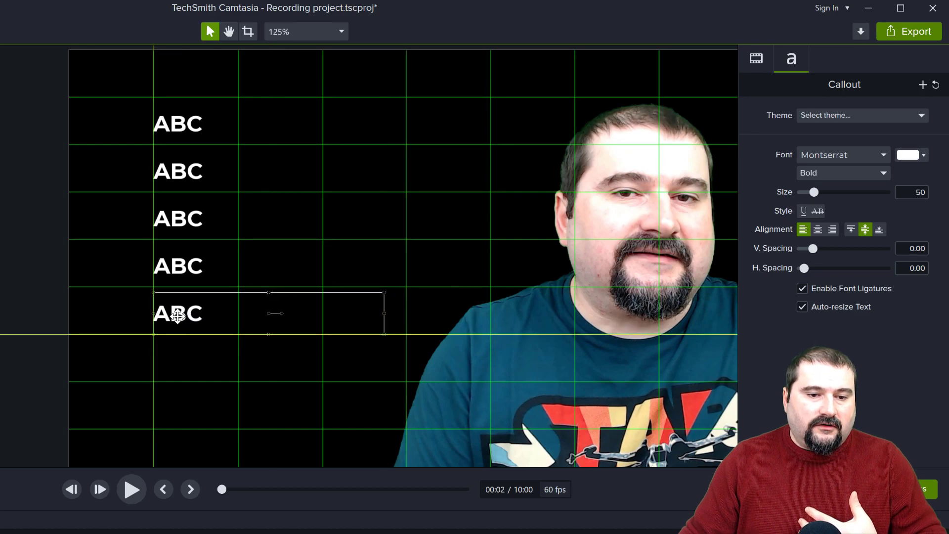
{"action": "left_click", "coordinate": [31, 269]}
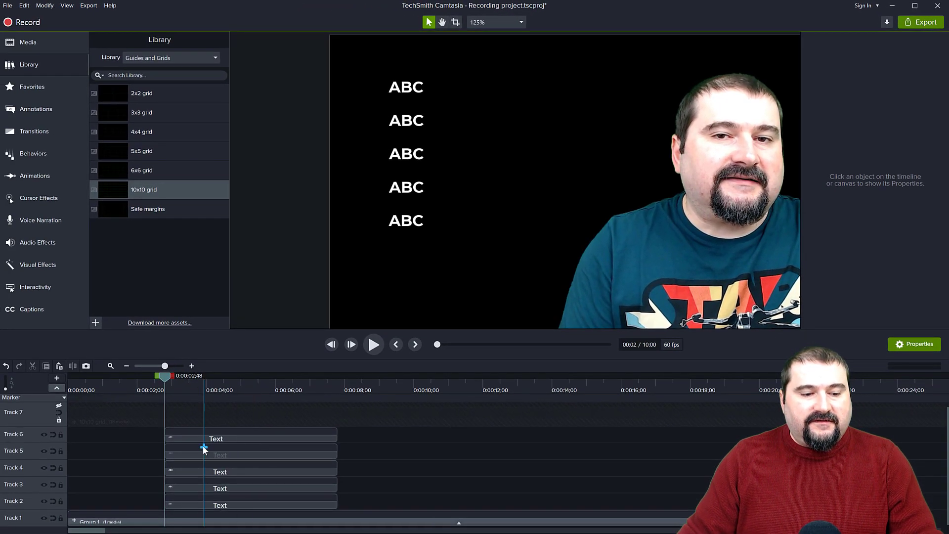
{"action": "mouse_move", "coordinate": [58, 407]}
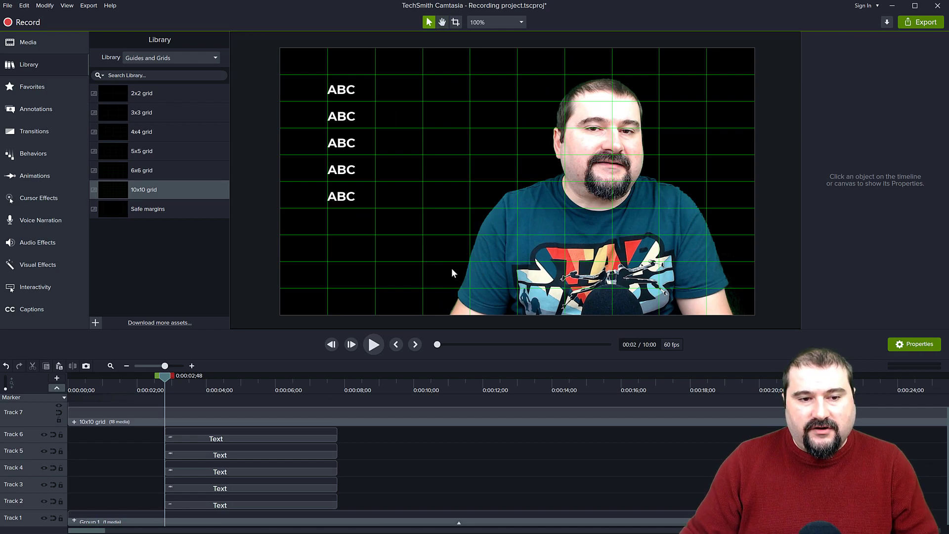
{"action": "mouse_move", "coordinate": [425, 184]}
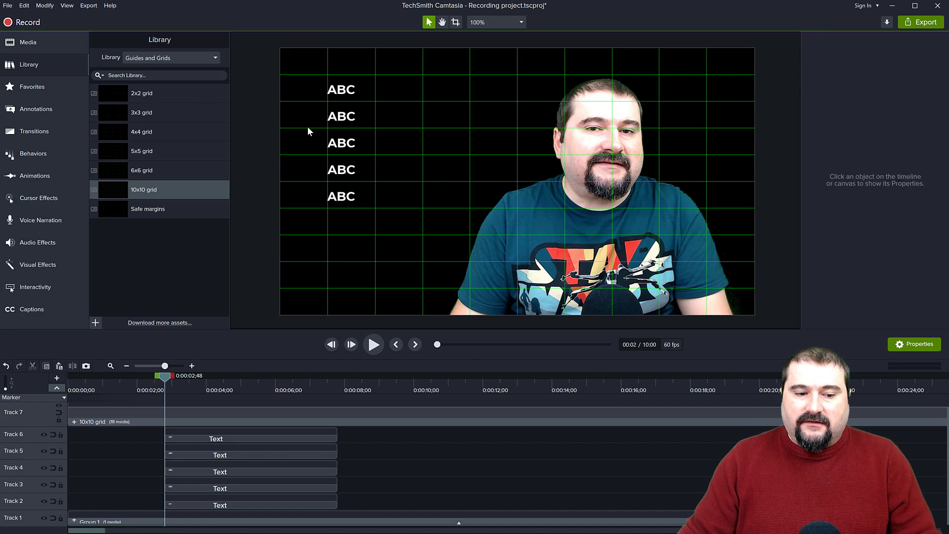
Select the visible 10x10 grid to bring up its green line settings
{"action": "left_click", "coordinate": [92, 421]}
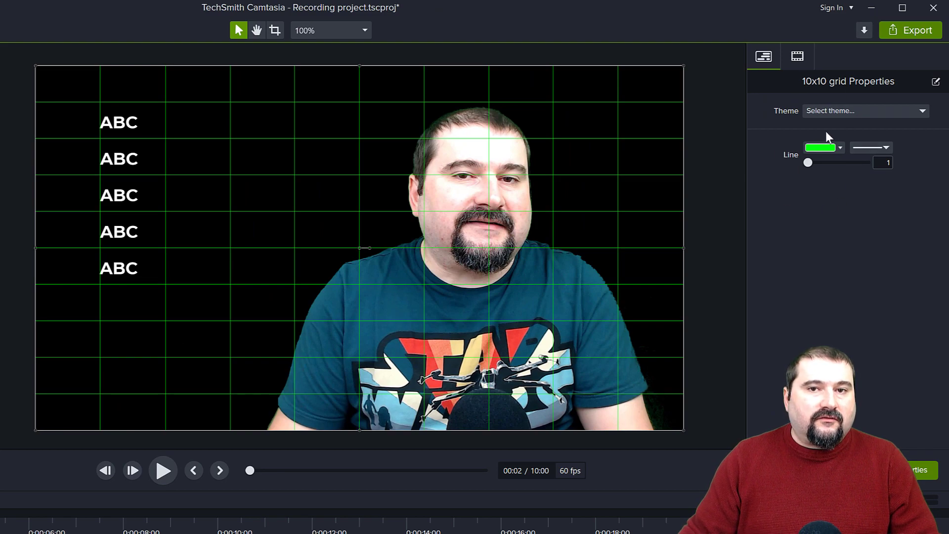
Select the 4x4 grid in the Library's Guides and Grids folder
{"action": "left_click", "coordinate": [821, 148]}
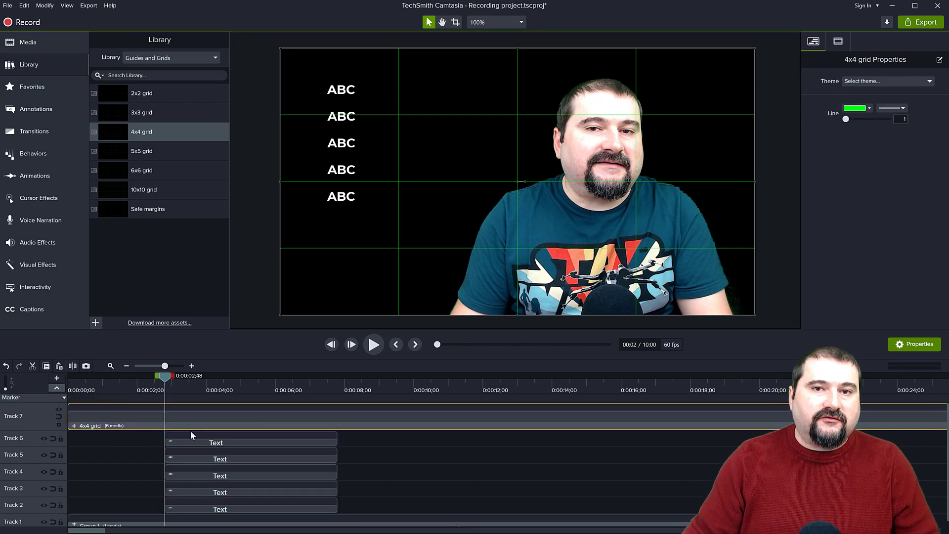
{"action": "left_click", "coordinate": [215, 442]}
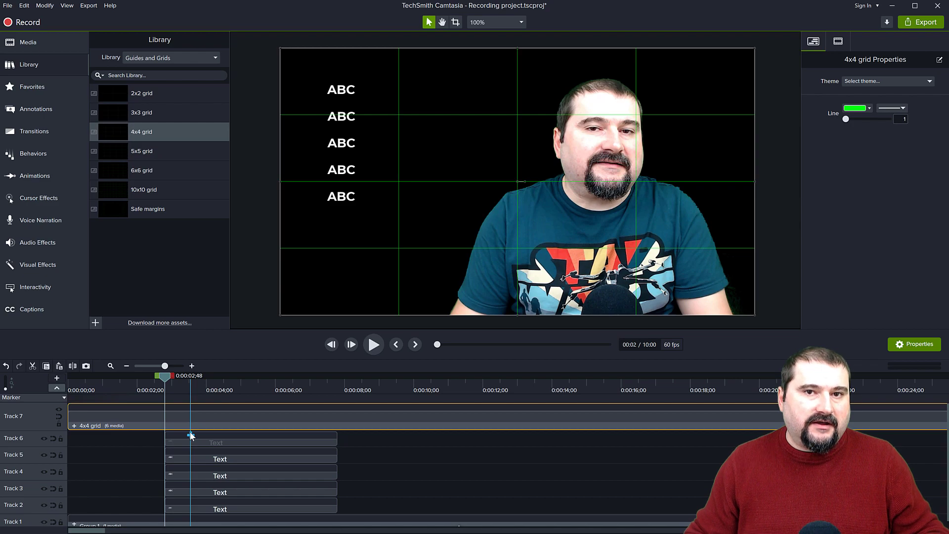
{"action": "mouse_move", "coordinate": [192, 365]}
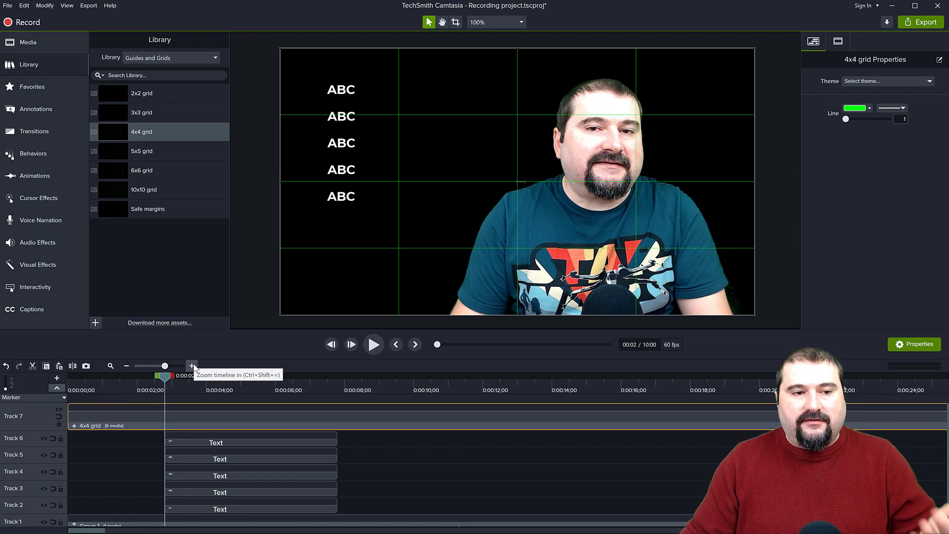
{"action": "mouse_move", "coordinate": [146, 214]}
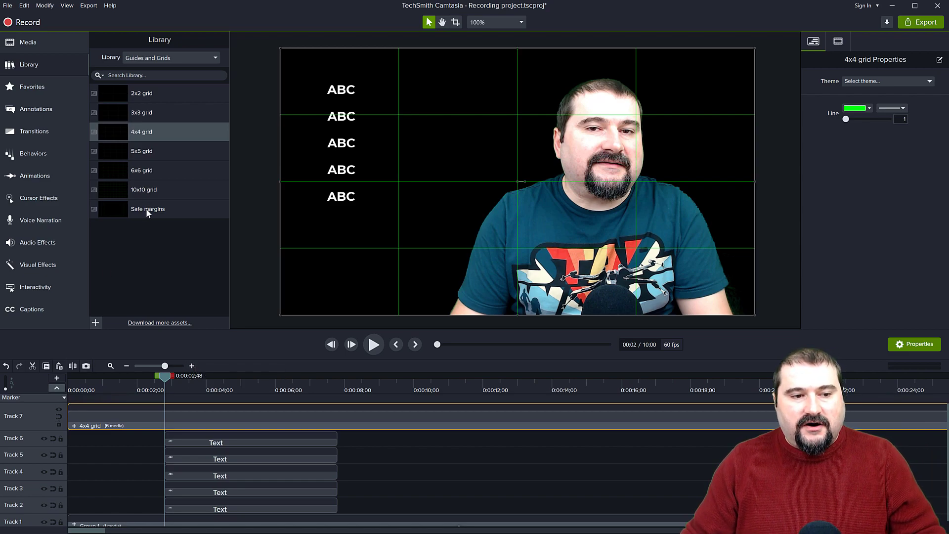
{"action": "mouse_move", "coordinate": [144, 256]}
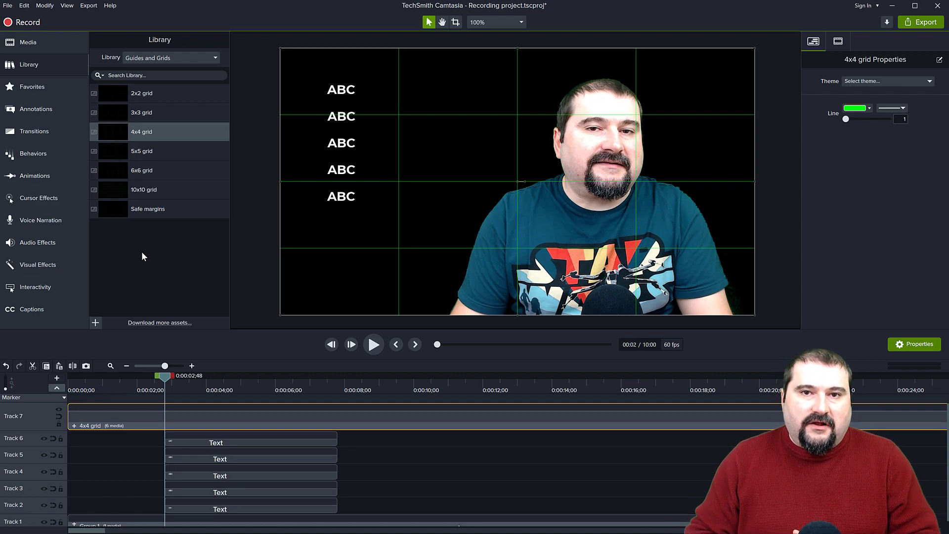
{"action": "mouse_move", "coordinate": [211, 244]}
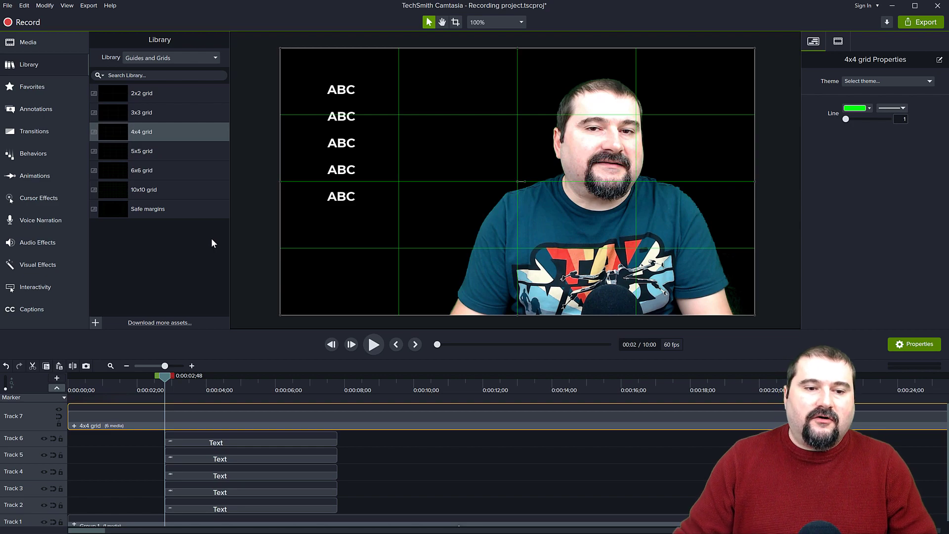
{"action": "mouse_move", "coordinate": [241, 236]}
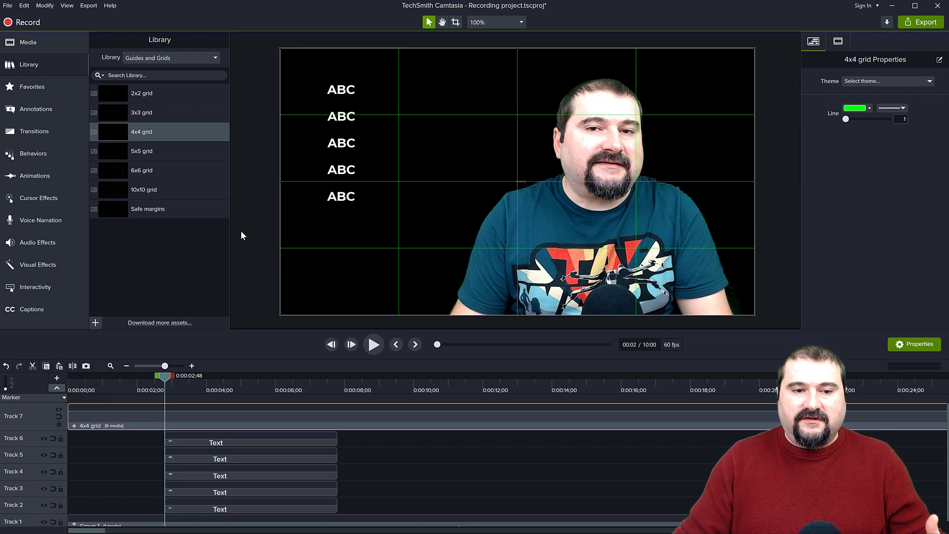